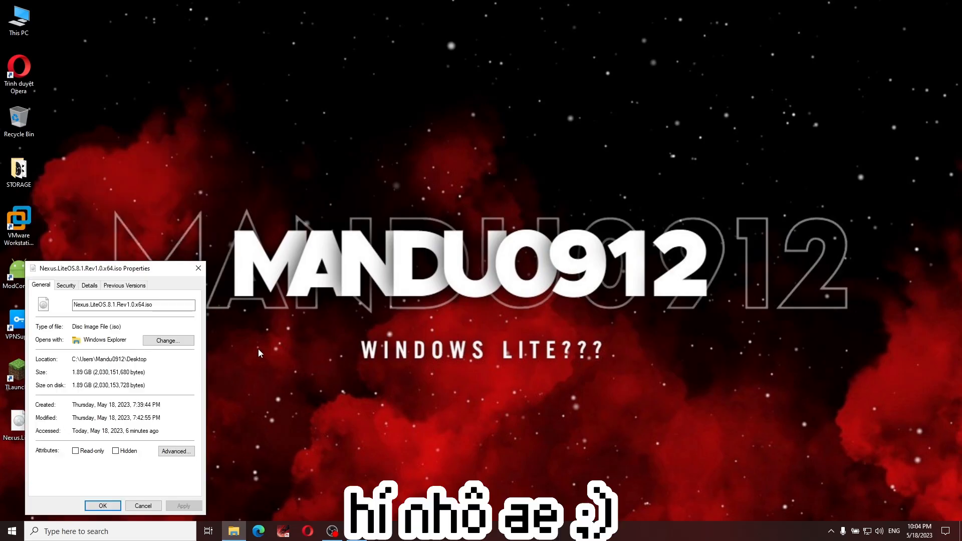
# Center the Nexus LiteOS 8.1 ISO (1.89 GB) properties dialog and review its size and dates.
pyautogui.moveTo(110, 268); pyautogui.dragTo(490, 220)
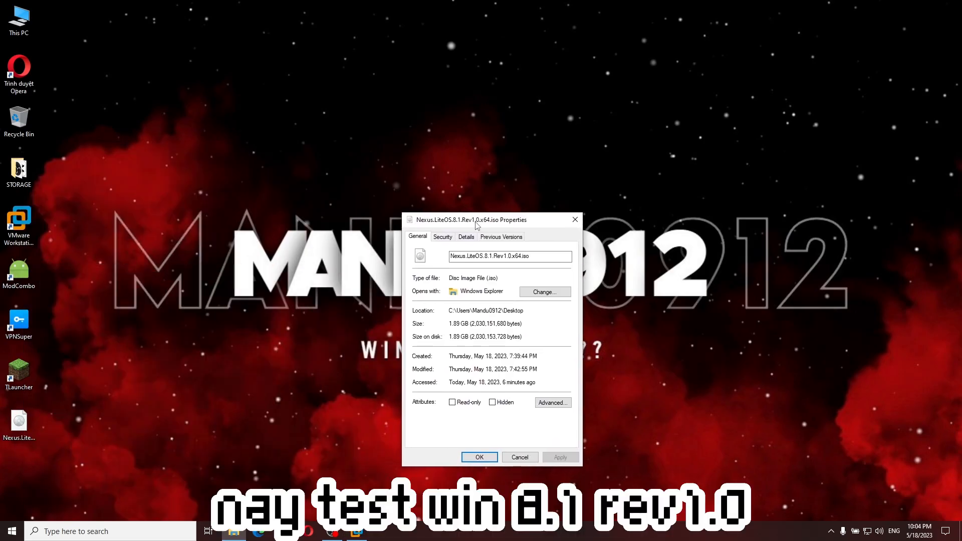
pyautogui.click(478, 457)
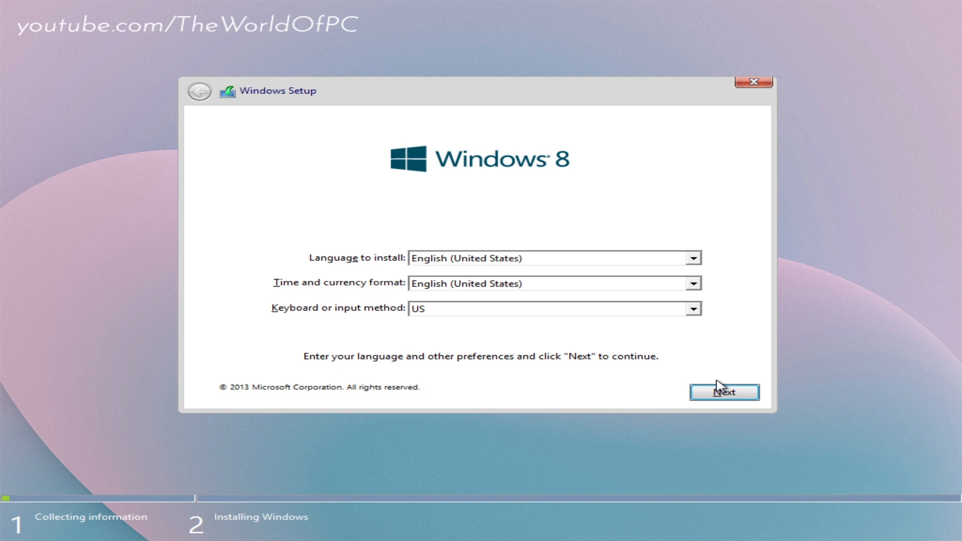
pyautogui.moveTo(693, 378)
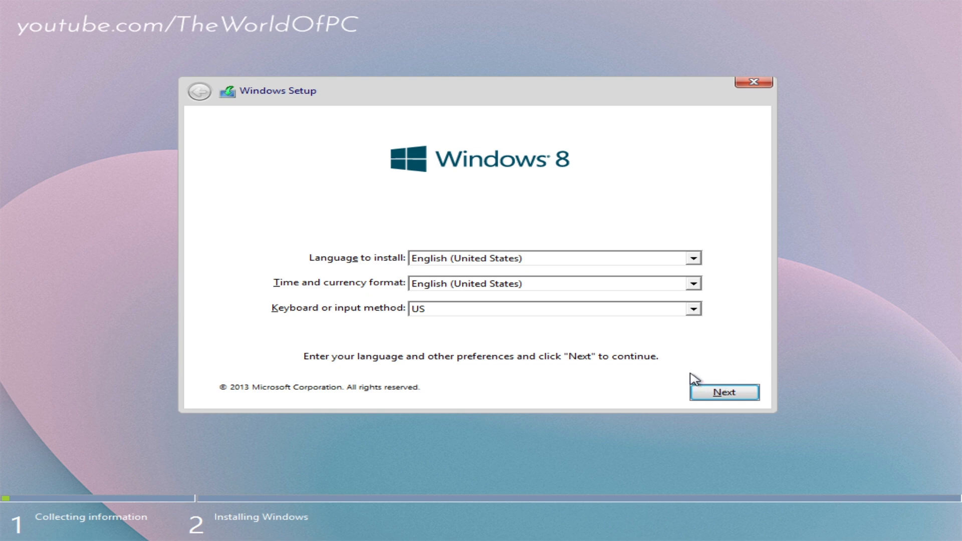
pyautogui.moveTo(530, 270)
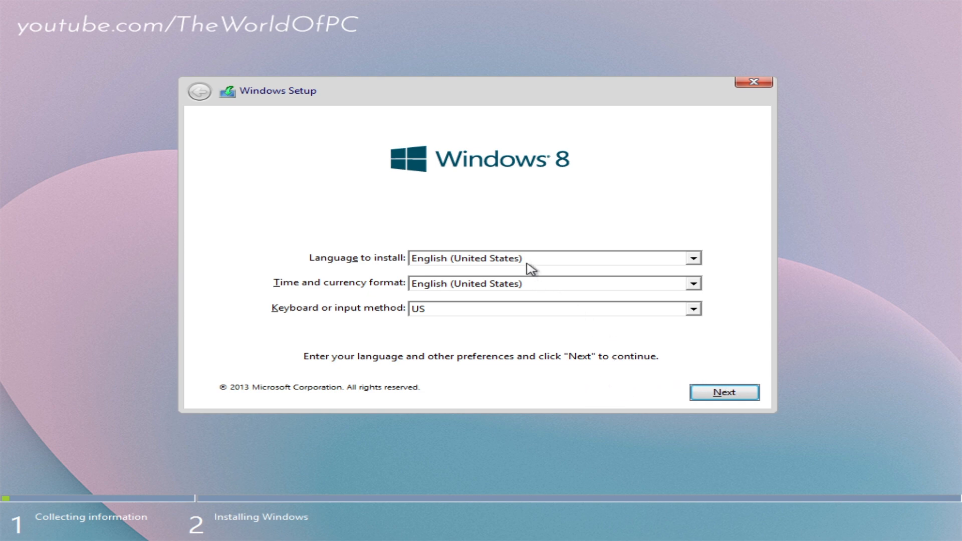
pyautogui.moveTo(488, 255)
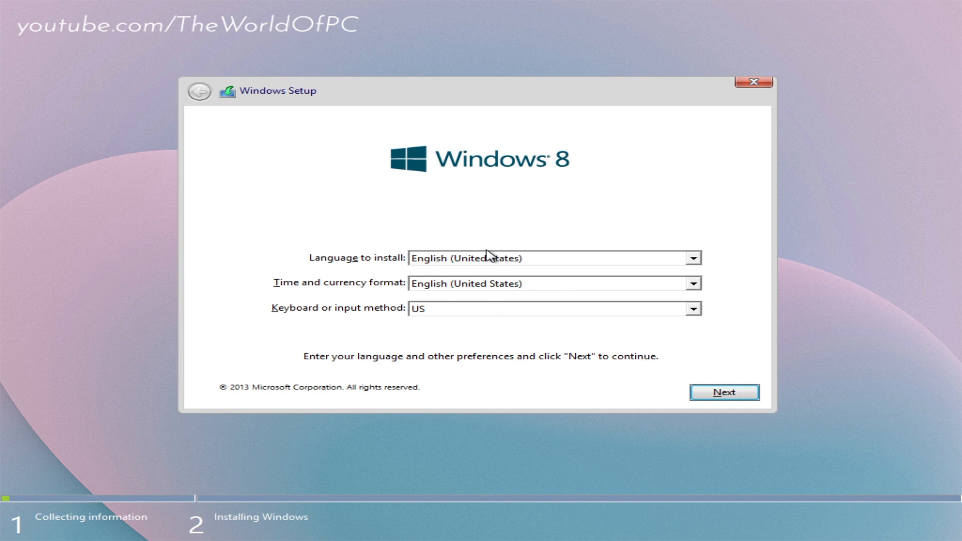
# Accept the language defaults, create a 30000 MB partition with system partitions, and install Windows there.
pyautogui.click(724, 392)
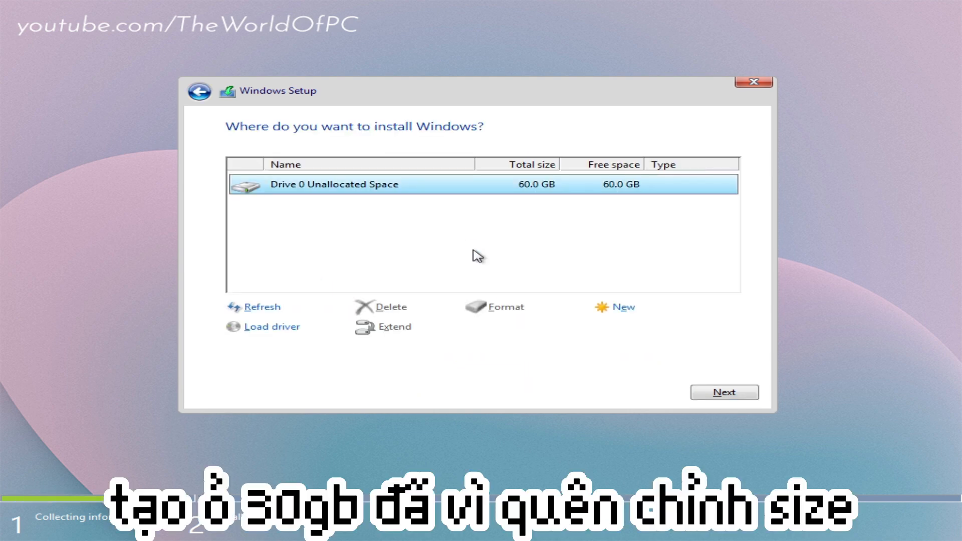
pyautogui.click(623, 306)
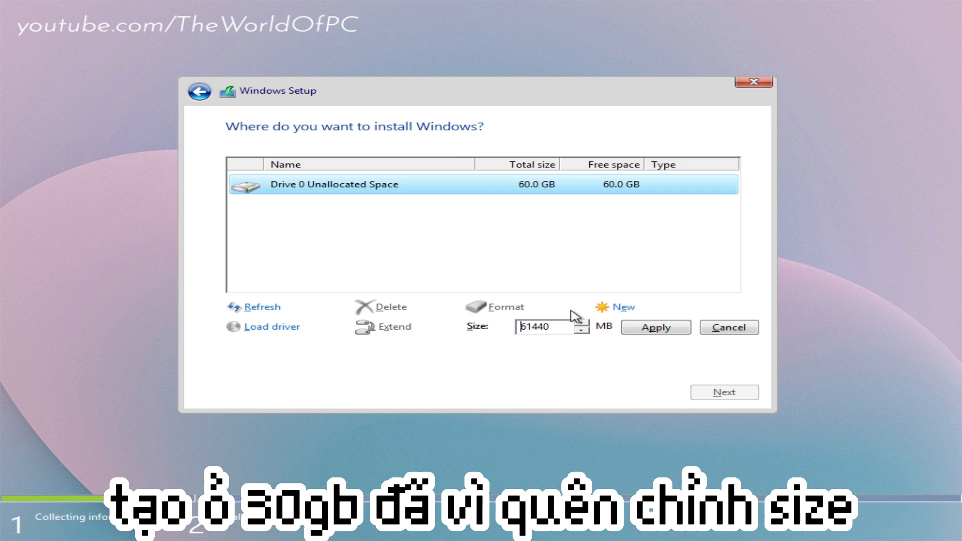
pyautogui.click(547, 326)
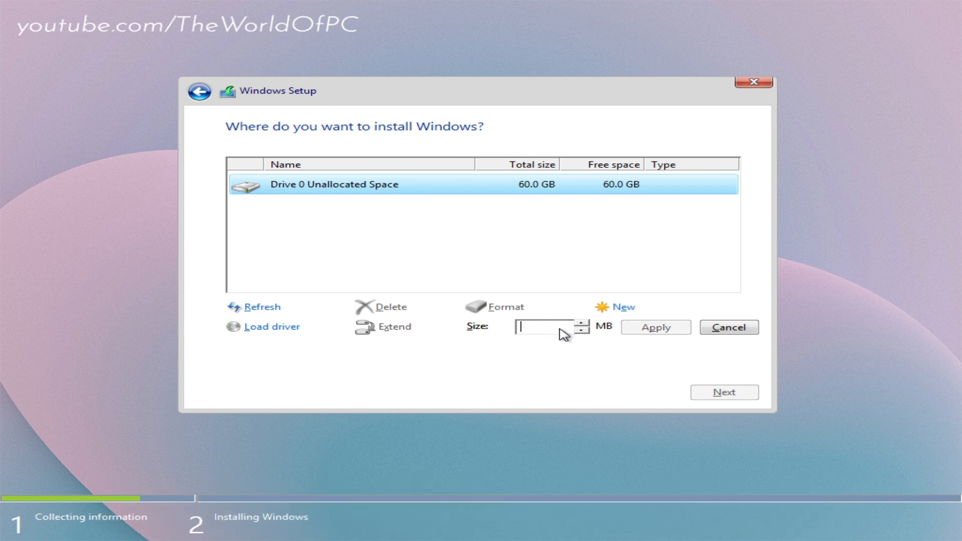
pyautogui.write('30000')
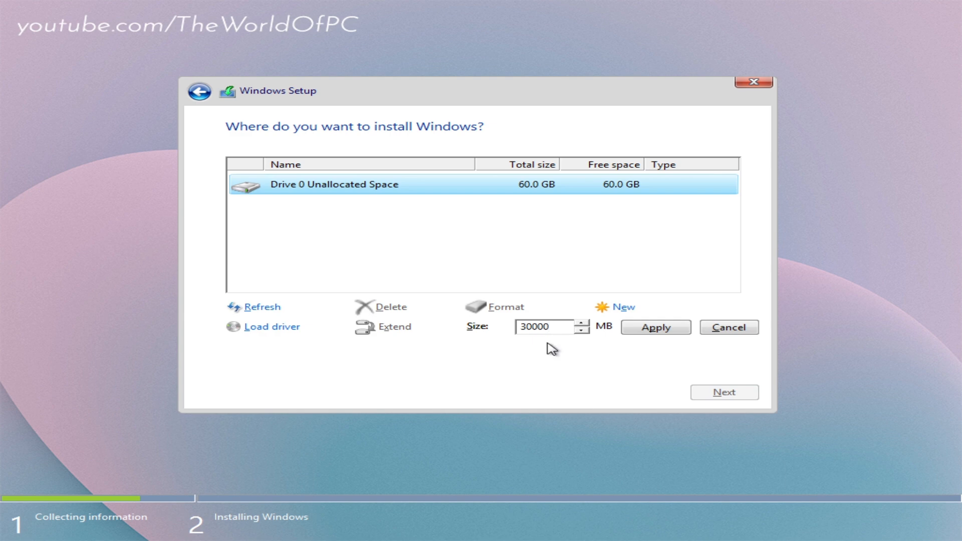
pyautogui.click(655, 327)
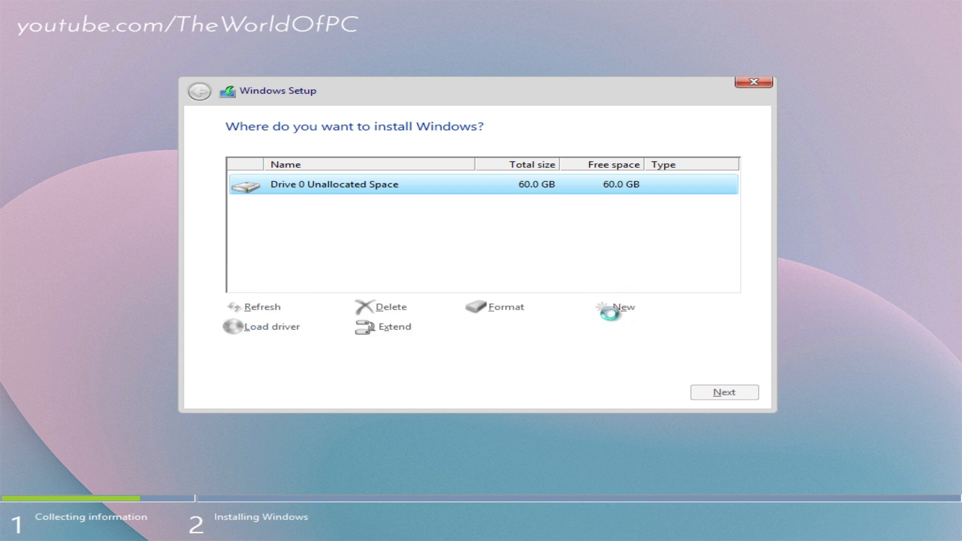
pyautogui.click(621, 307)
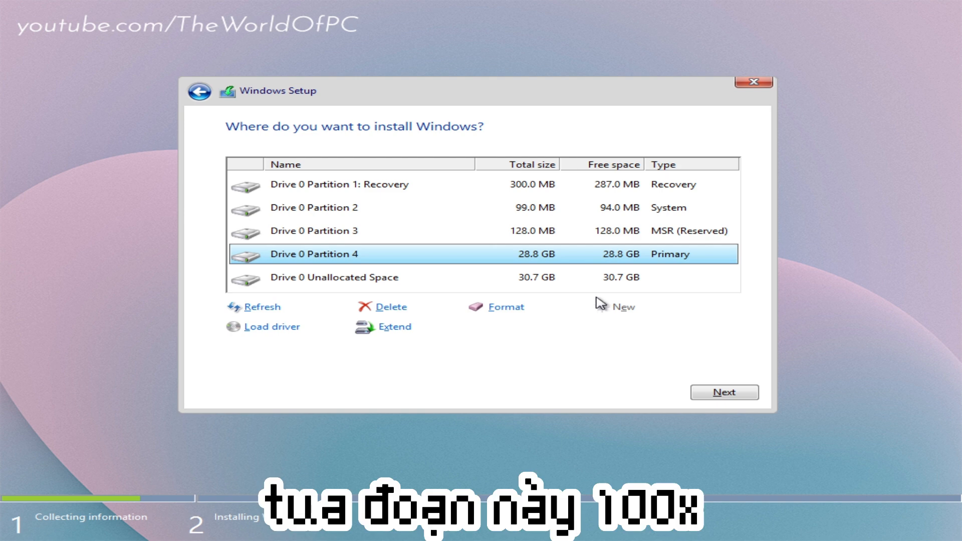
pyautogui.click(724, 392)
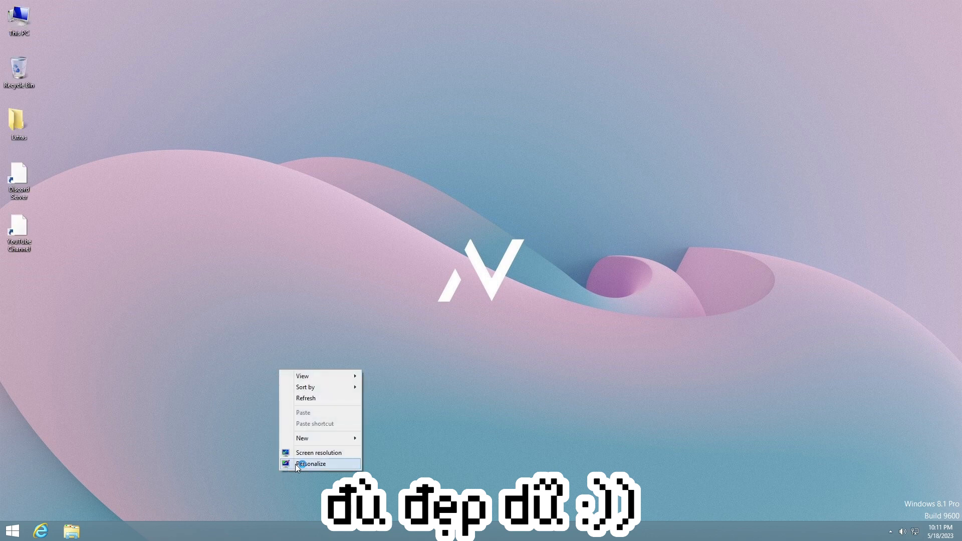
# Connect the VMware Tools CD and close the Screen resolution window showing 1920 × 1080.
pyautogui.click(318, 452)
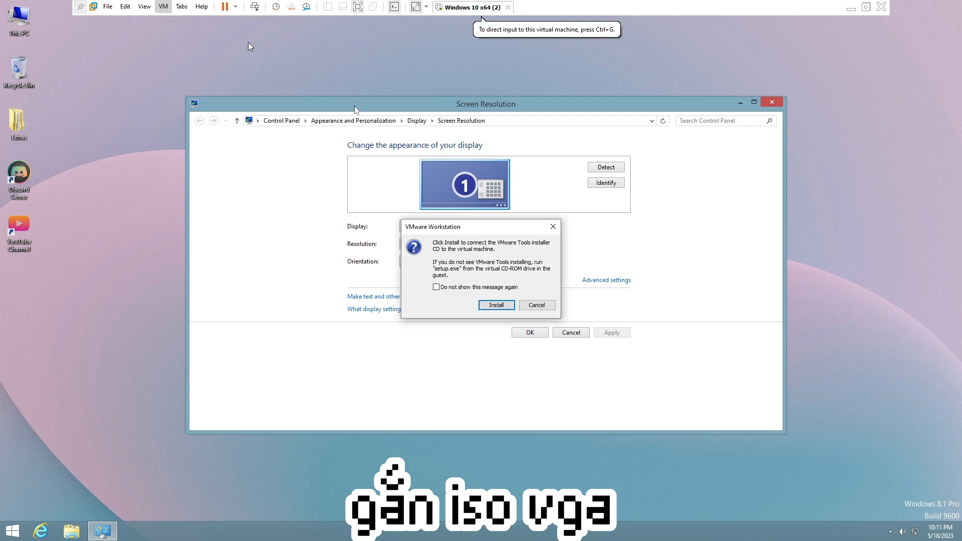
pyautogui.click(535, 305)
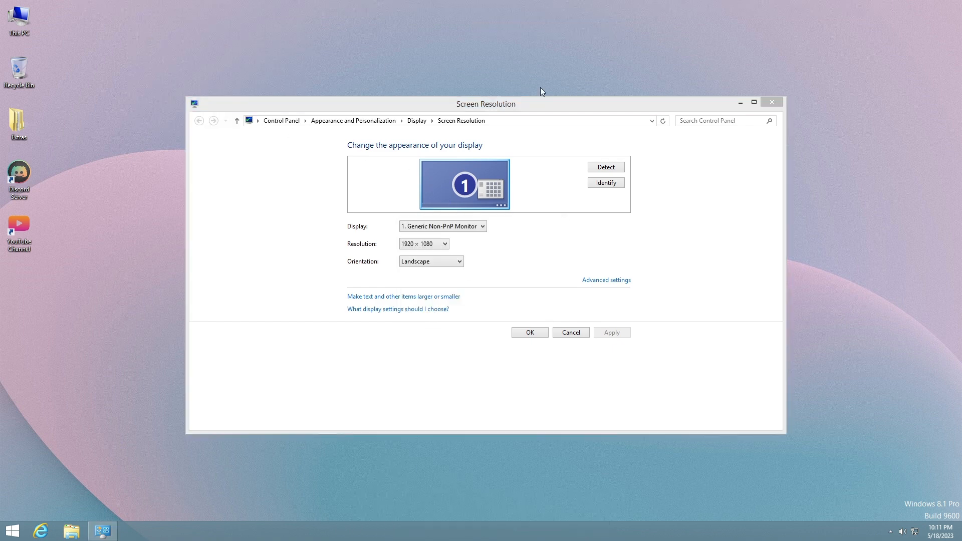
pyautogui.moveTo(486, 104); pyautogui.dragTo(353, 103)
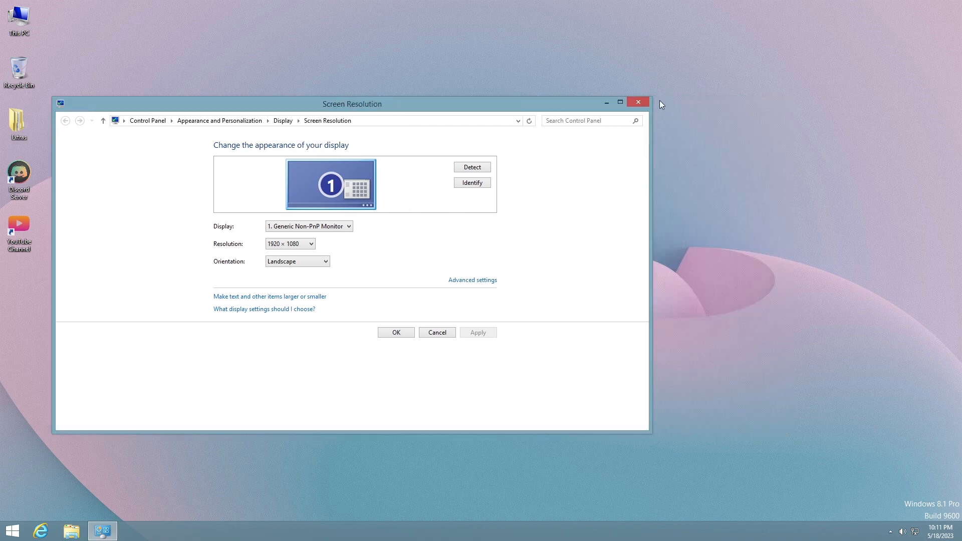
pyautogui.click(638, 101)
pyautogui.write('w')
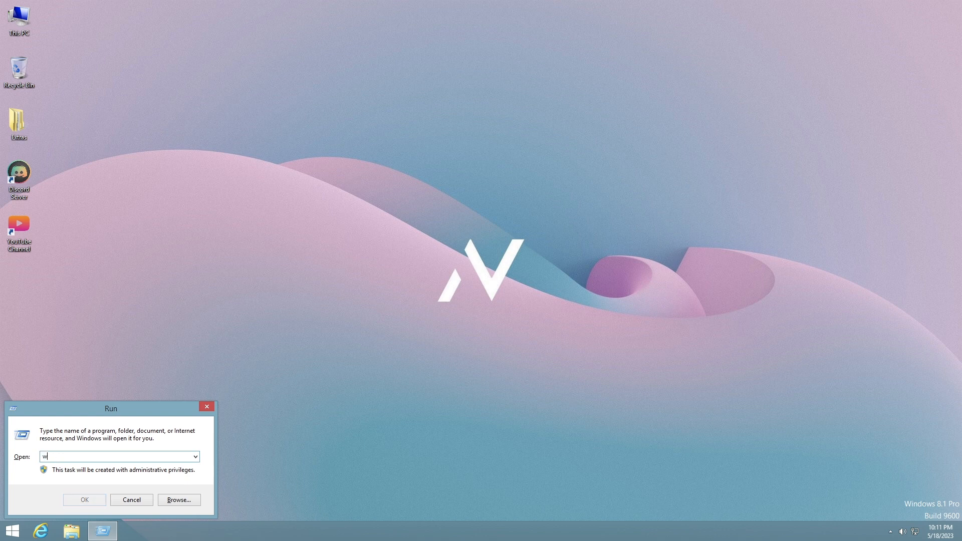
# Run winver to confirm Windows 8.1 Version 6.3 Build 9600.
pyautogui.write('i')
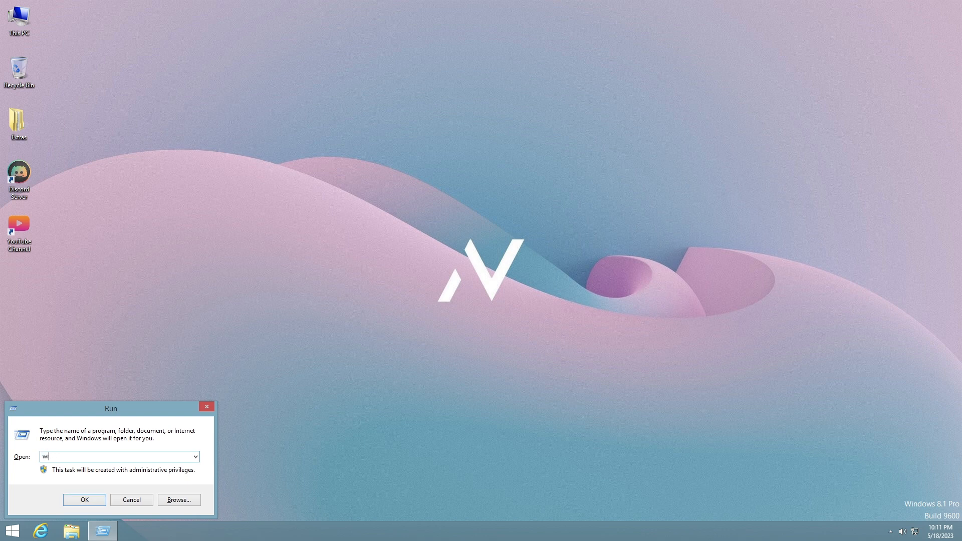
pyautogui.click(84, 500)
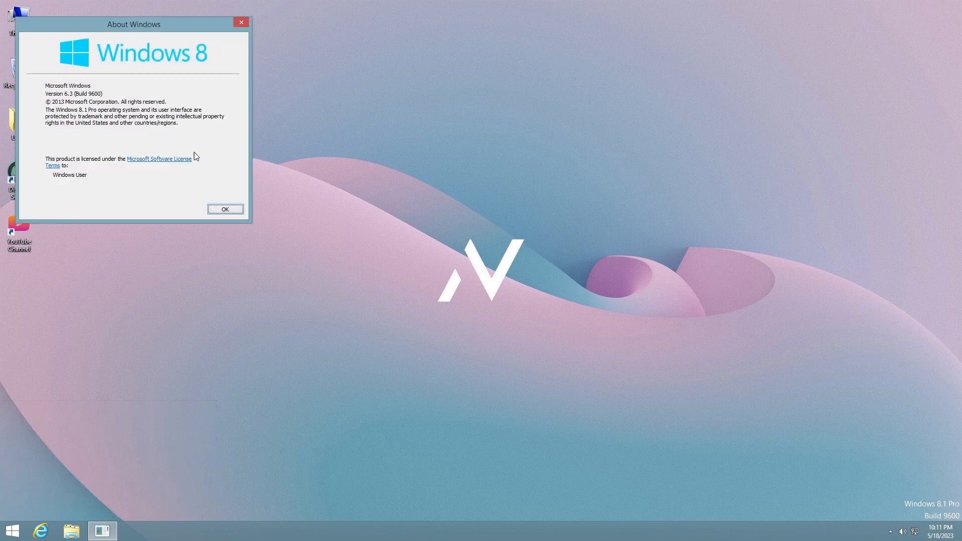
pyautogui.moveTo(133, 24); pyautogui.dragTo(386, 94)
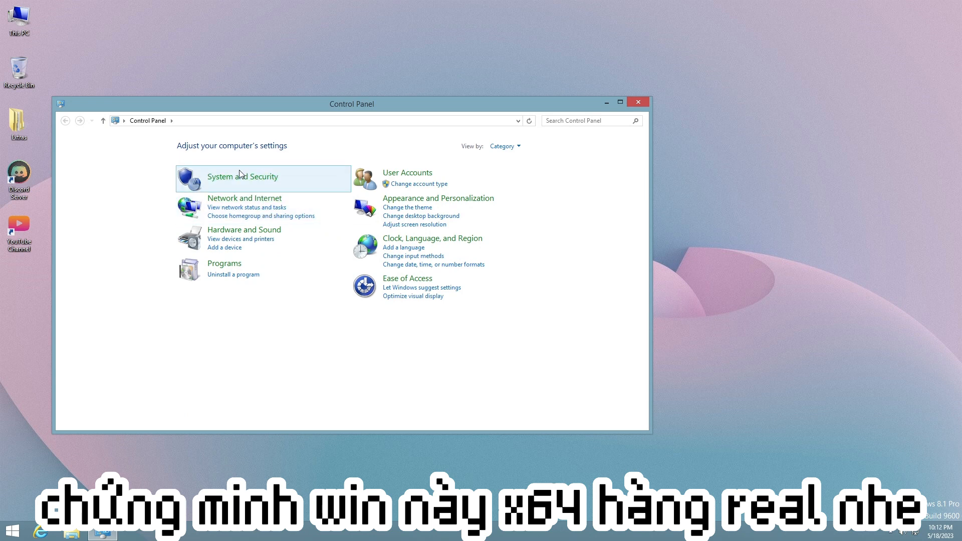
# Show the System page under System and Security: 64-bit Windows 8.1 Pro with 2 GB RAM.
pyautogui.click(241, 176)
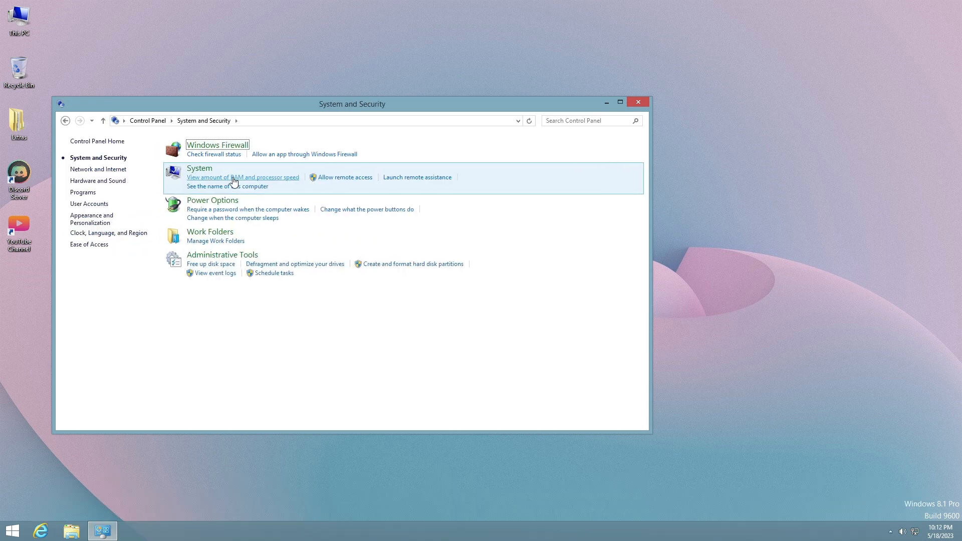
pyautogui.click(199, 168)
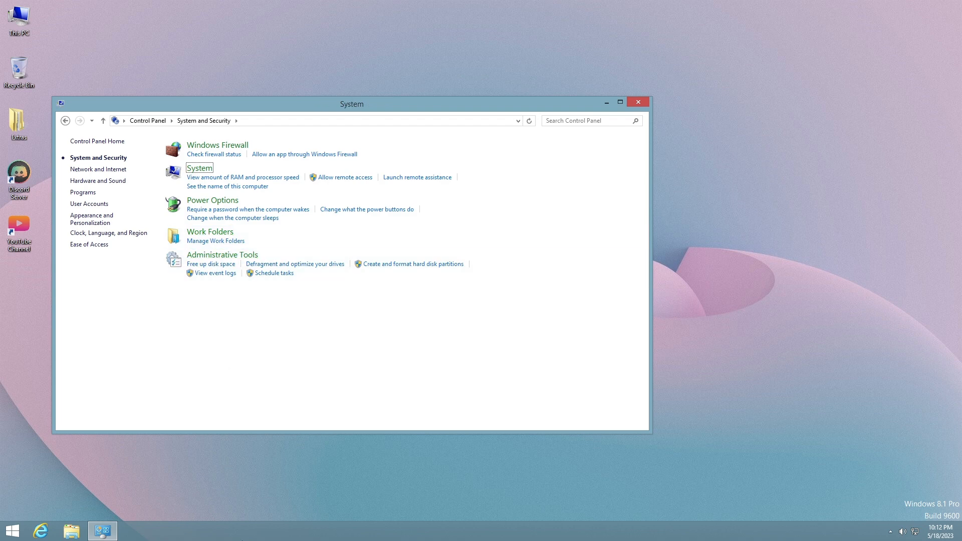
pyautogui.click(199, 168)
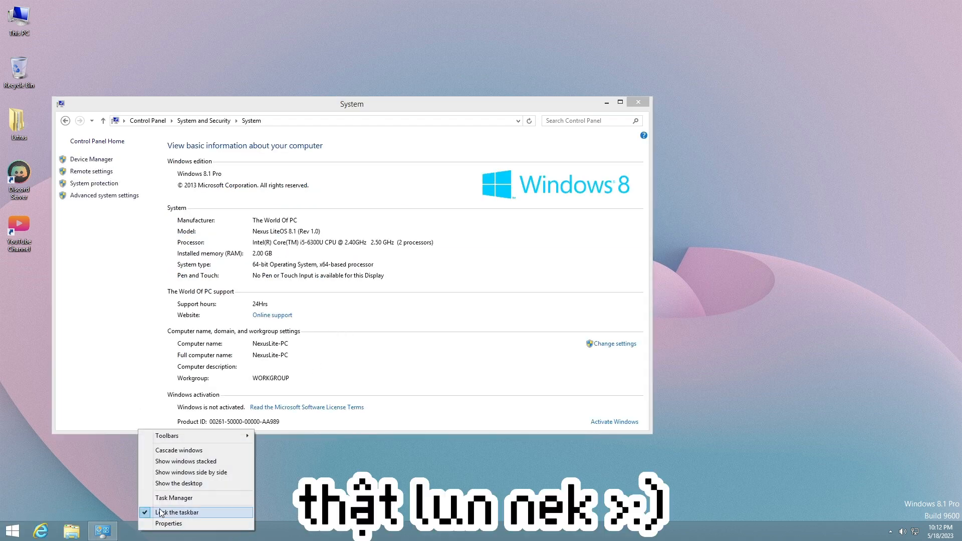
# Check Task Manager's Performance tab (2% CPU, 0.6 GB memory), then close it and System.
pyautogui.click(174, 498)
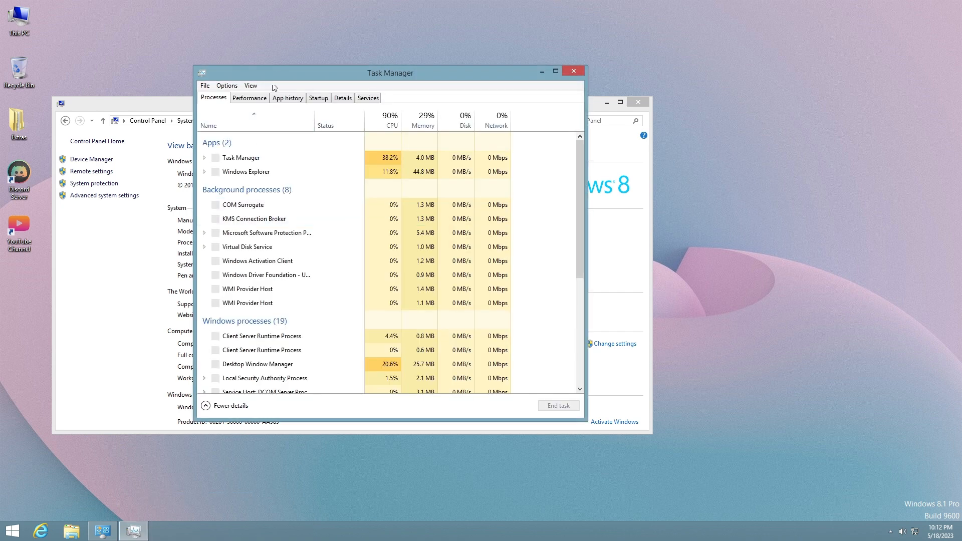
pyautogui.click(313, 98)
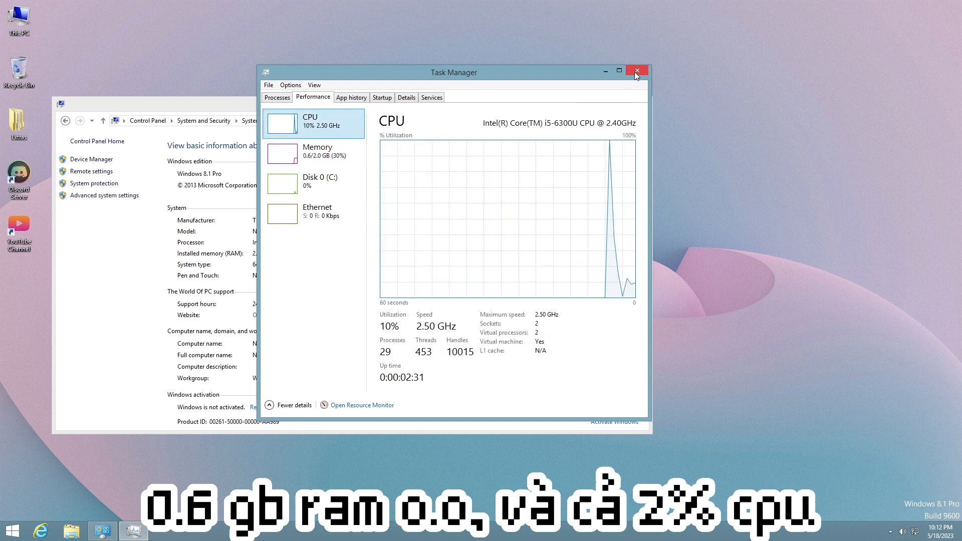
pyautogui.moveTo(637, 72)
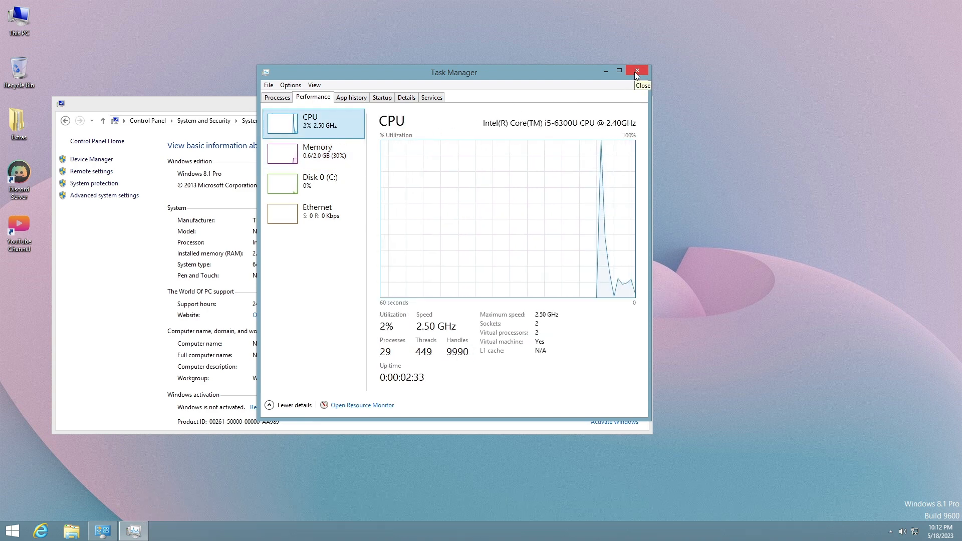
pyautogui.click(637, 71)
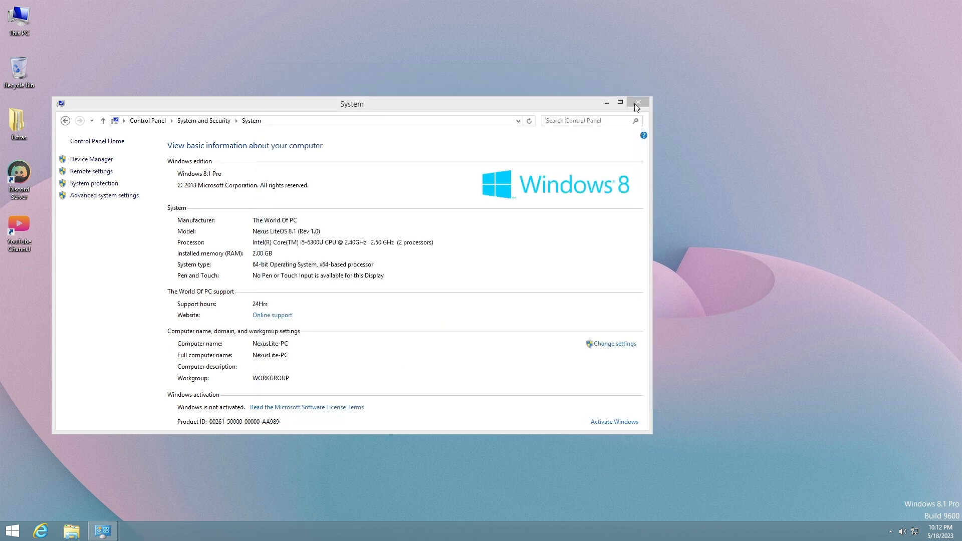
pyautogui.click(637, 103)
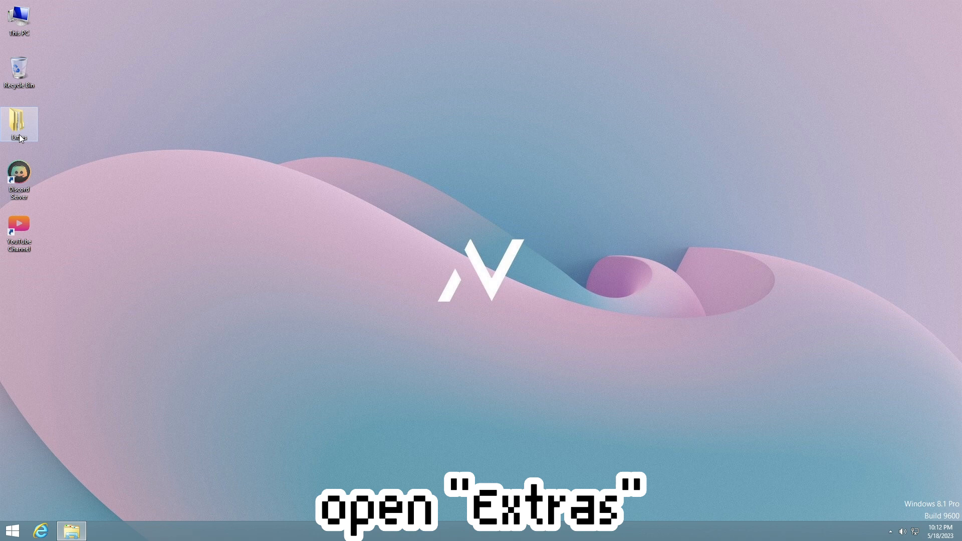
# Browse Extras, peek into Driver Booster Portable, and select OperaGXSetup in Install Browser.
pyautogui.doubleClick(18, 123)
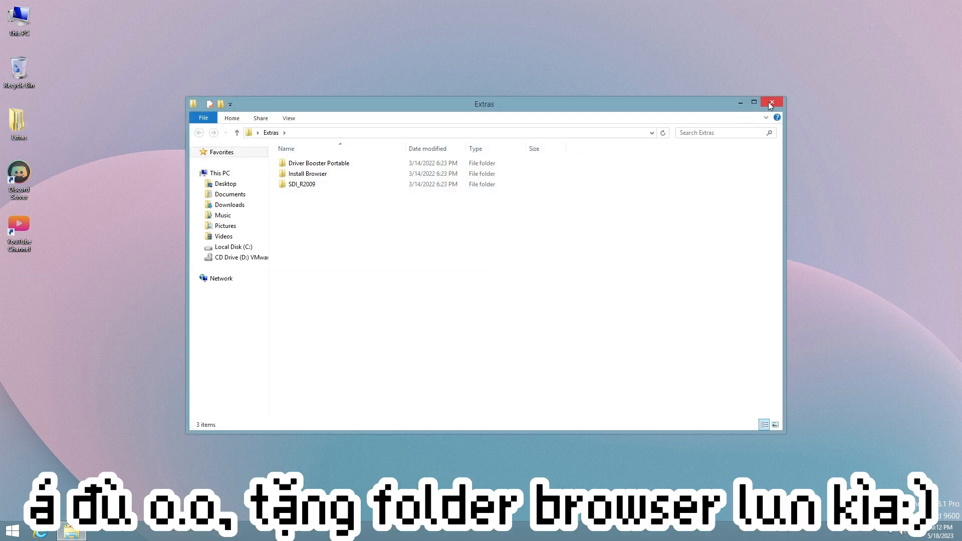
pyautogui.doubleClick(317, 162)
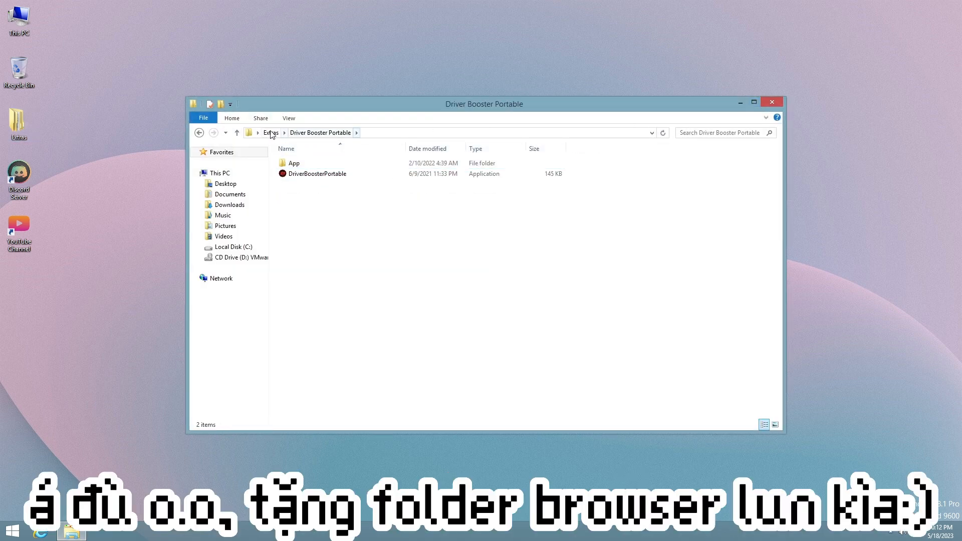
pyautogui.click(269, 133)
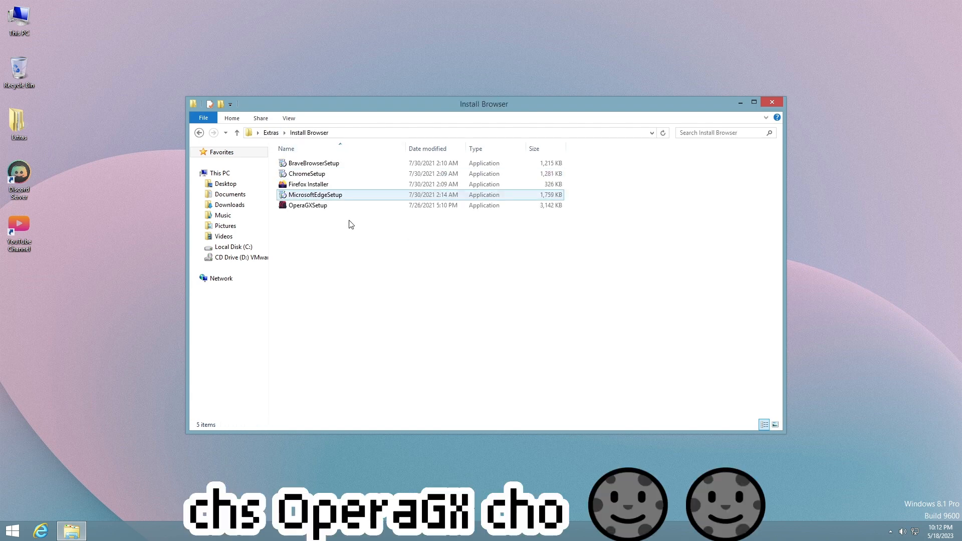
pyautogui.click(307, 205)
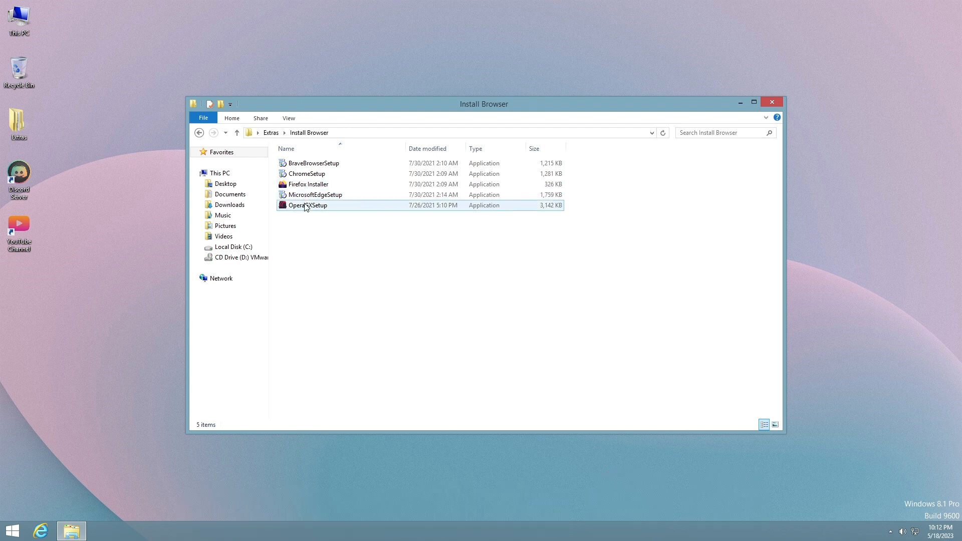
# Run OperaGXSetup, install Opera GX, and dismiss the Sound dialog with OK.
pyautogui.doubleClick(307, 205)
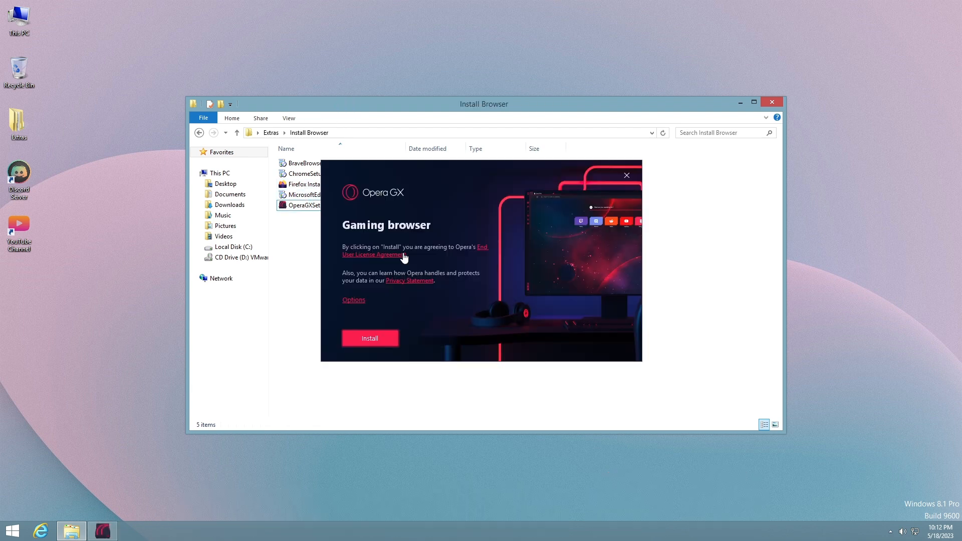
pyautogui.click(370, 338)
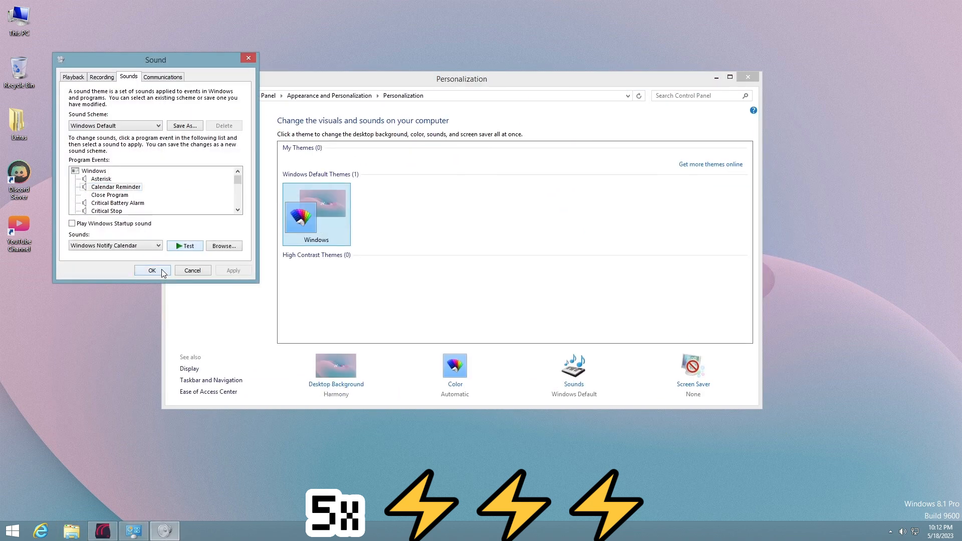
pyautogui.click(151, 270)
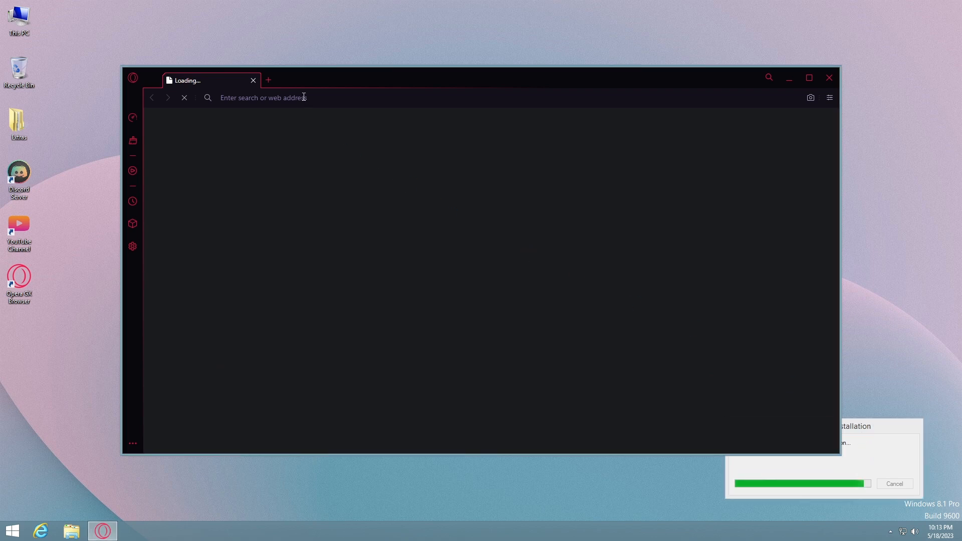
# Load the Mandu0912 sites.google.com page in Opera GX with the window maximized.
pyautogui.write('sites.google.com/')
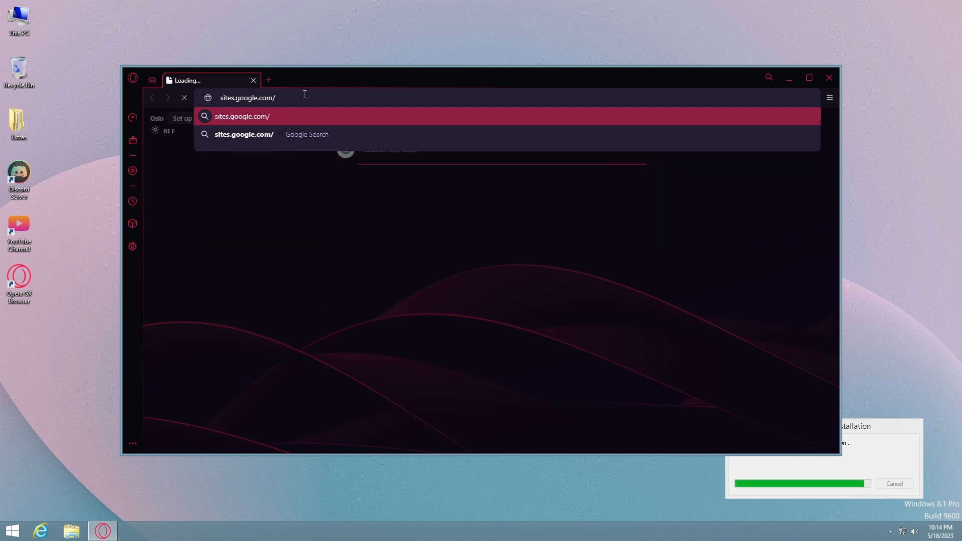
pyautogui.write('view/mandu0912')
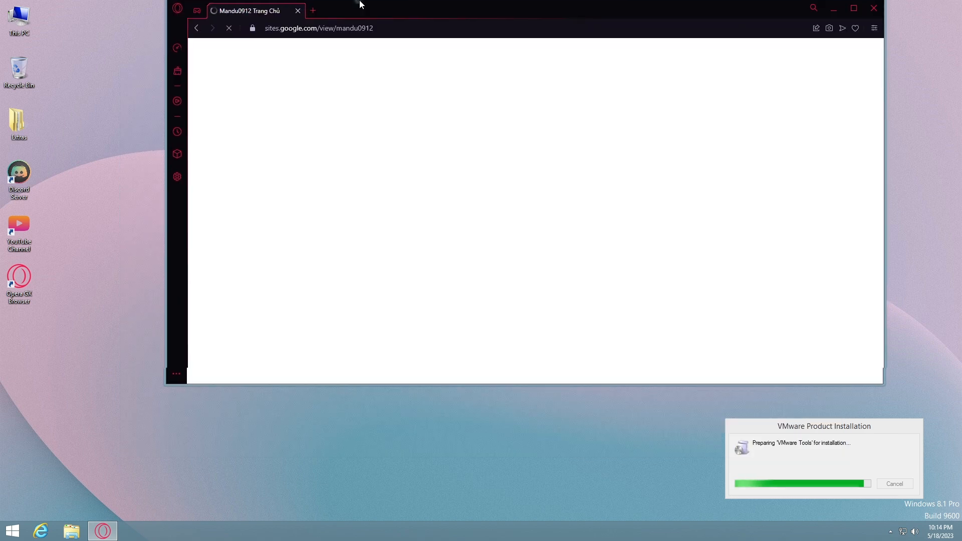
pyautogui.click(854, 8)
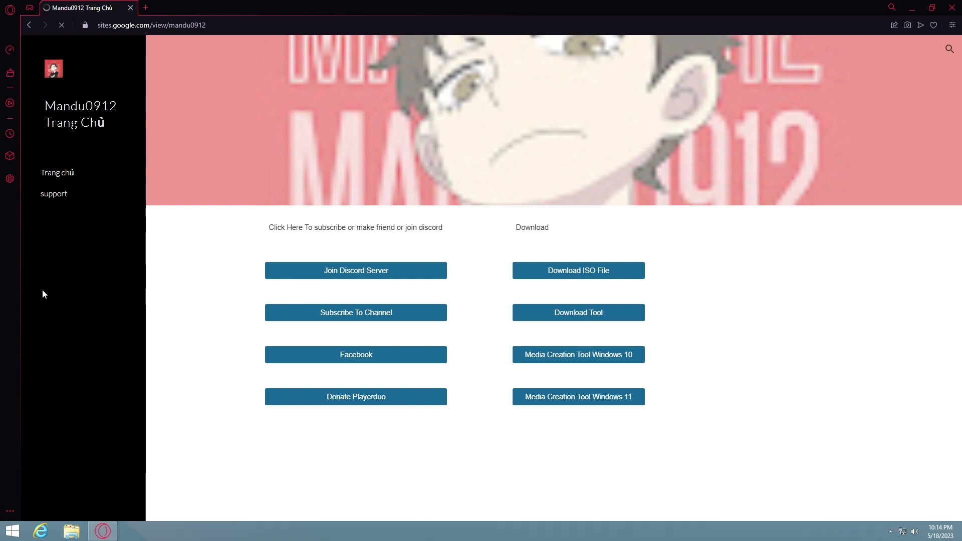
pyautogui.click(54, 194)
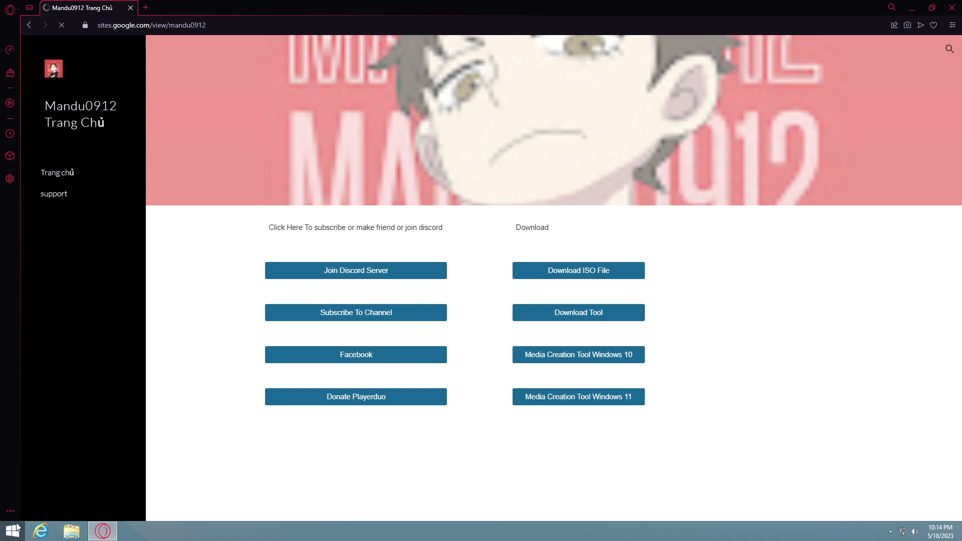
# Open the Start menu and switch to the Start screen.
pyautogui.click(11, 530)
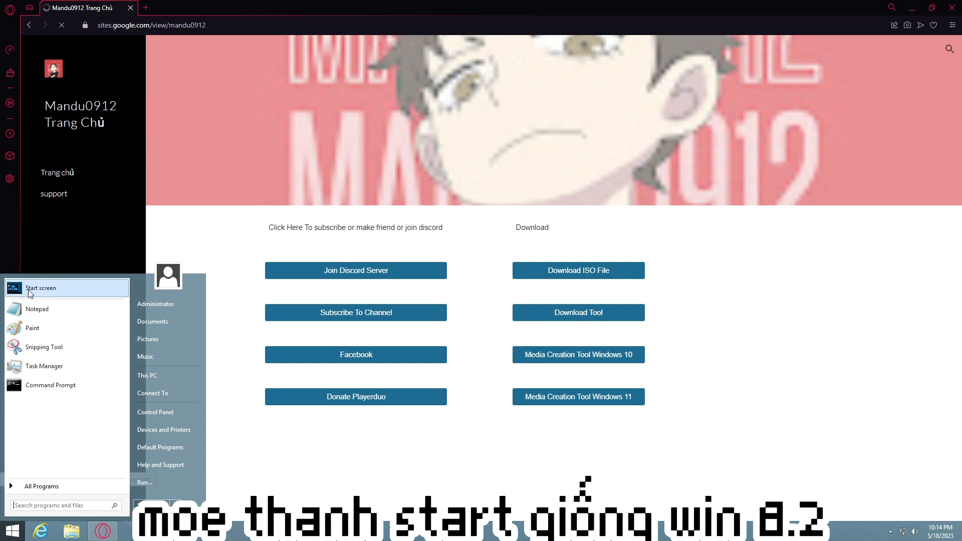
pyautogui.click(41, 288)
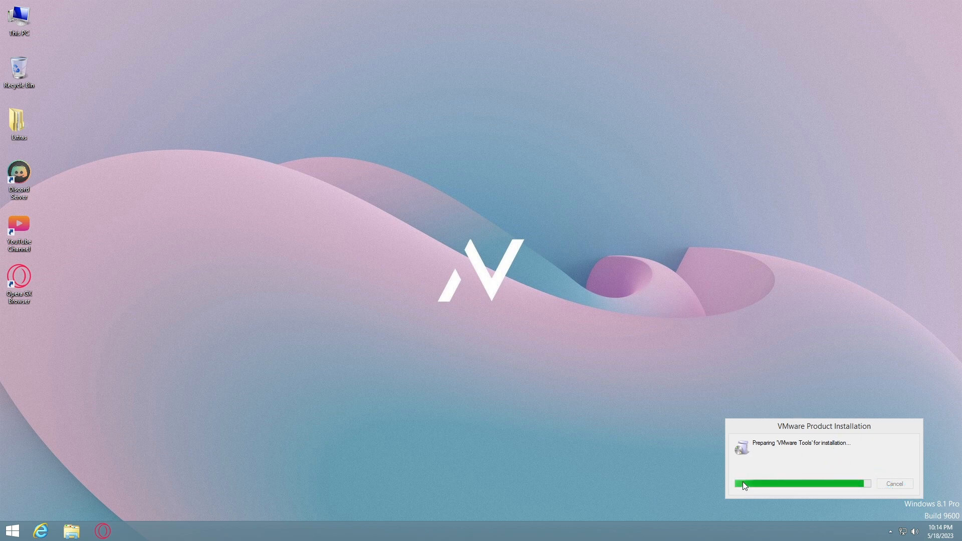
pyautogui.moveTo(842, 489)
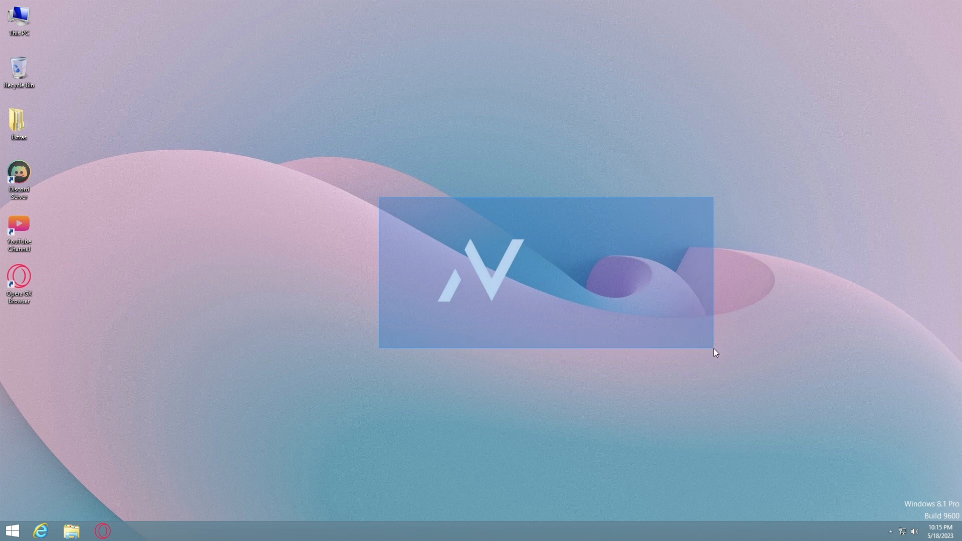
pyautogui.rightClick(689, 329)
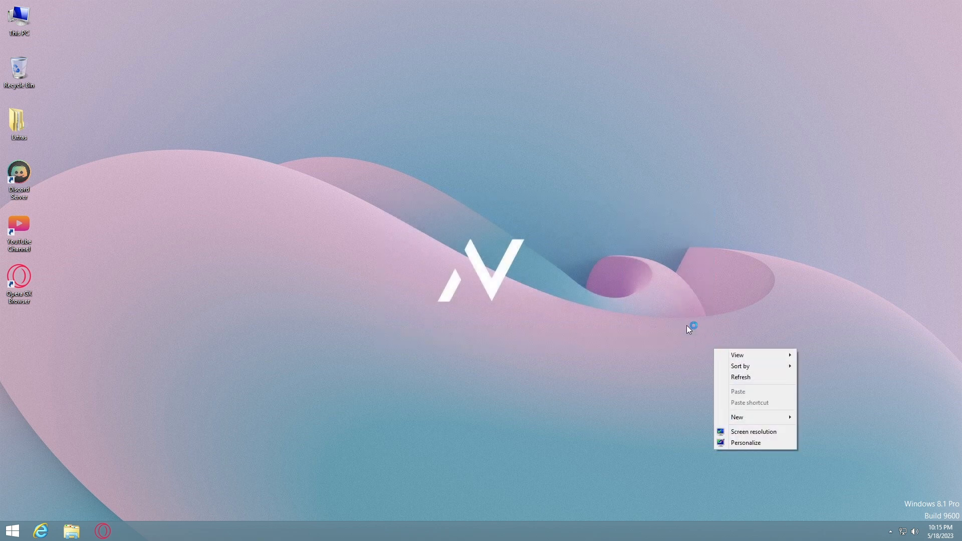
pyautogui.click(19, 18)
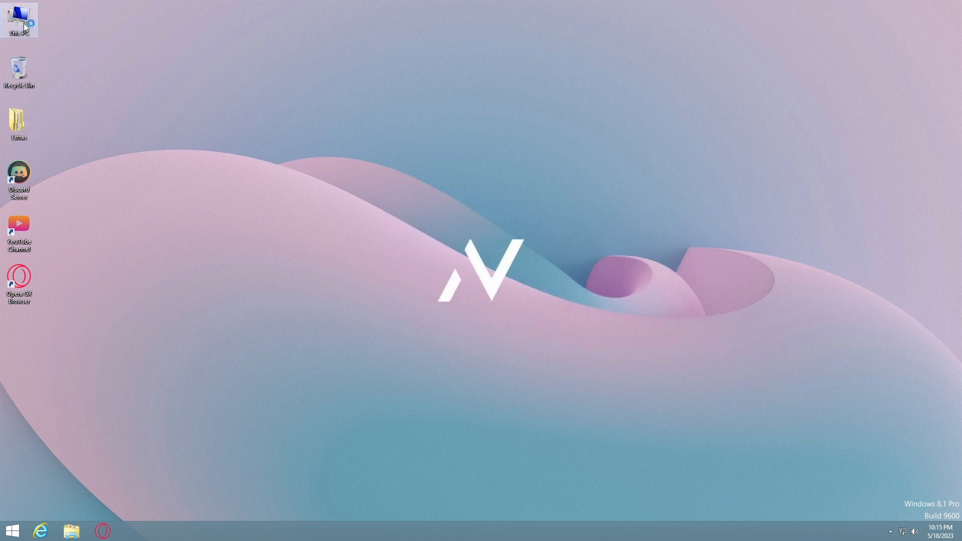
pyautogui.click(19, 18)
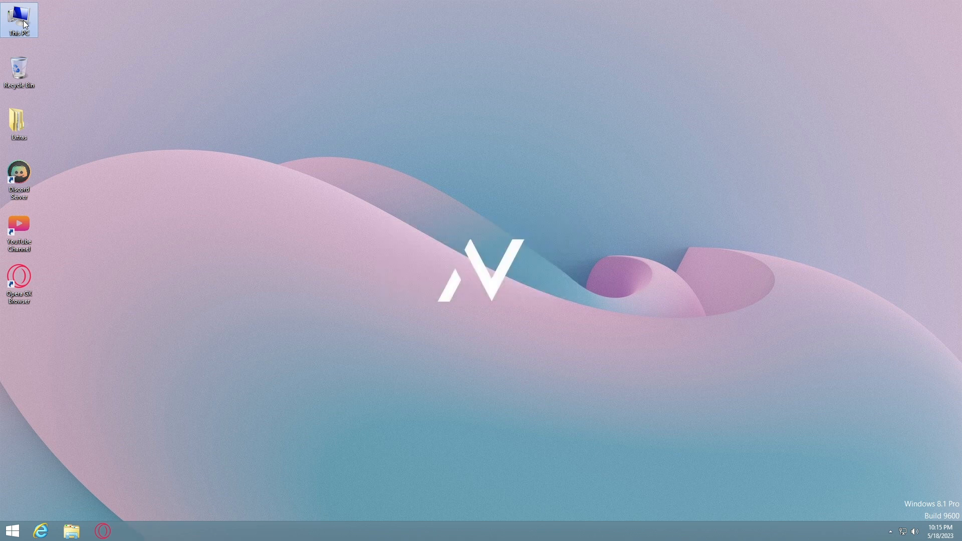
# Open Local Disk (C:) Properties from This PC: 8.96 GB used, 19.8 GB free.
pyautogui.doubleClick(19, 19)
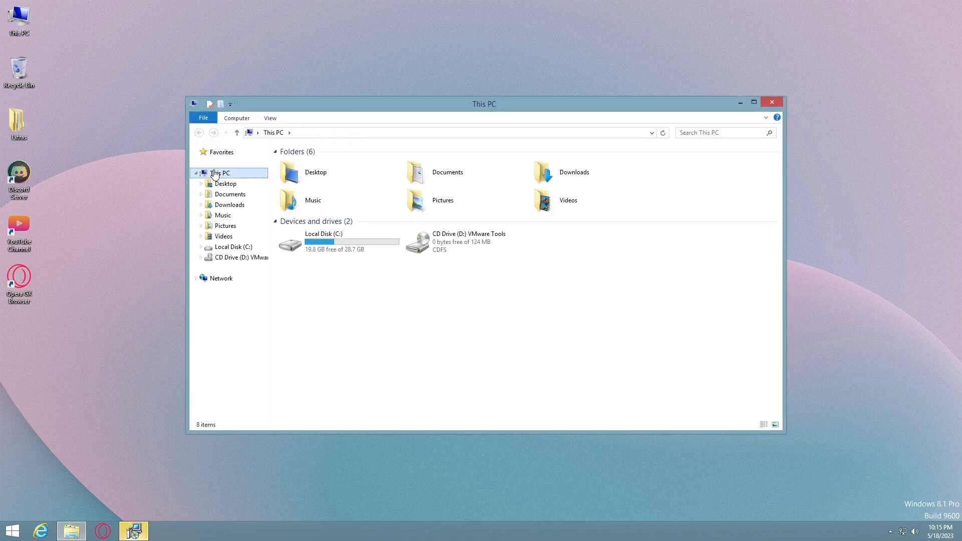
pyautogui.click(339, 241)
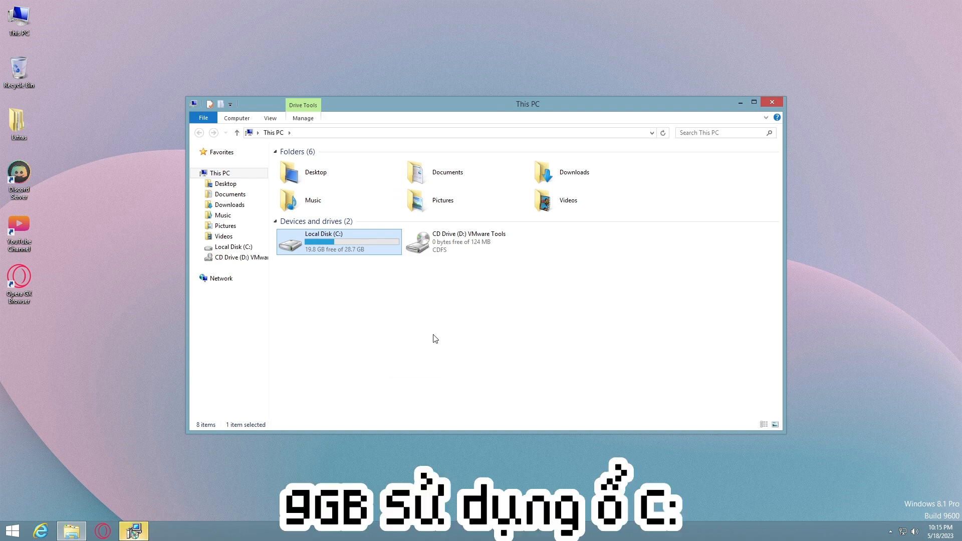
pyautogui.rightClick(338, 241)
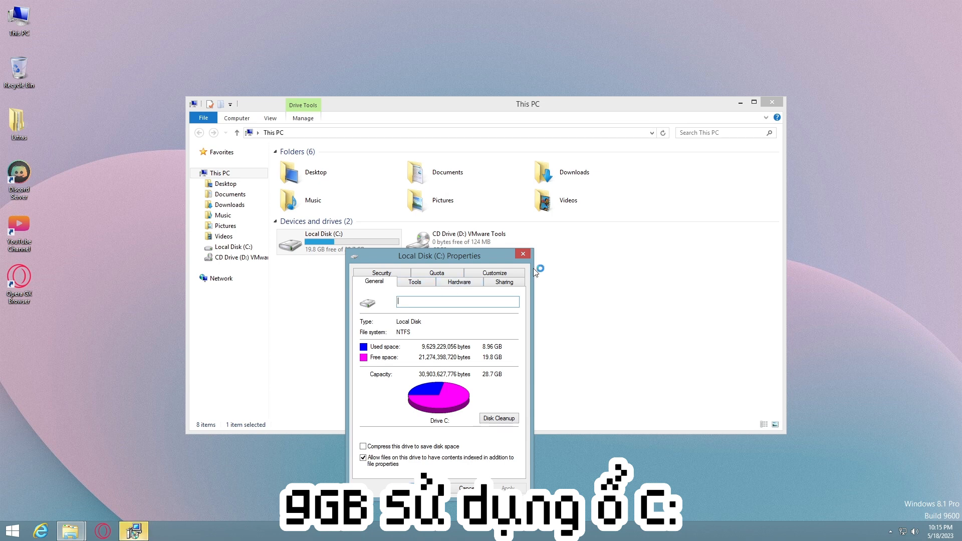
pyautogui.click(523, 255)
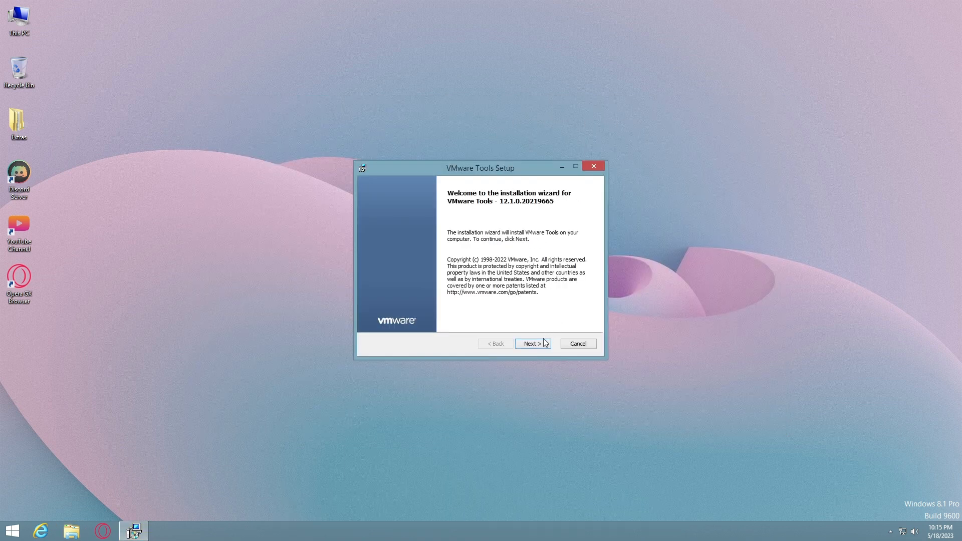
# Complete the VMware Tools Setup wizard and confirm restarting the virtual machine.
pyautogui.click(532, 343)
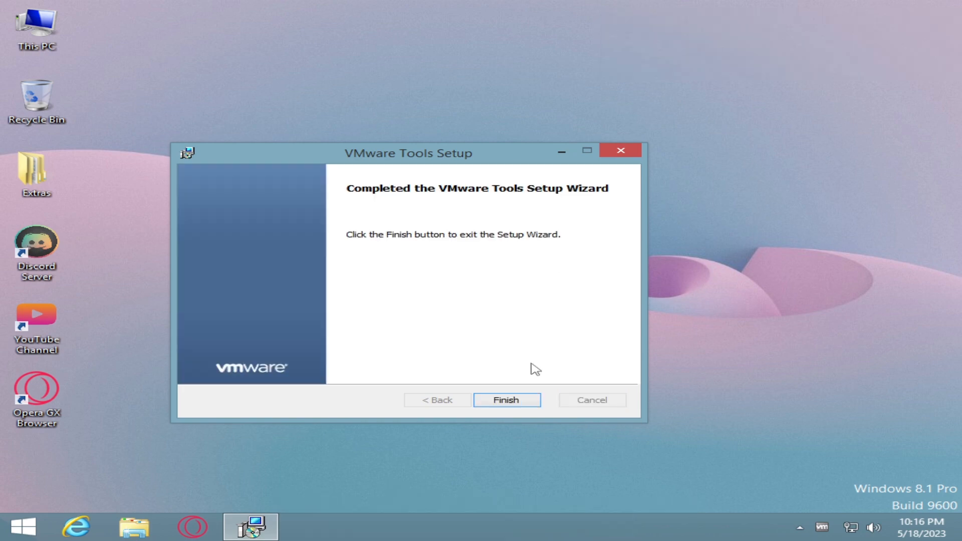
pyautogui.click(506, 399)
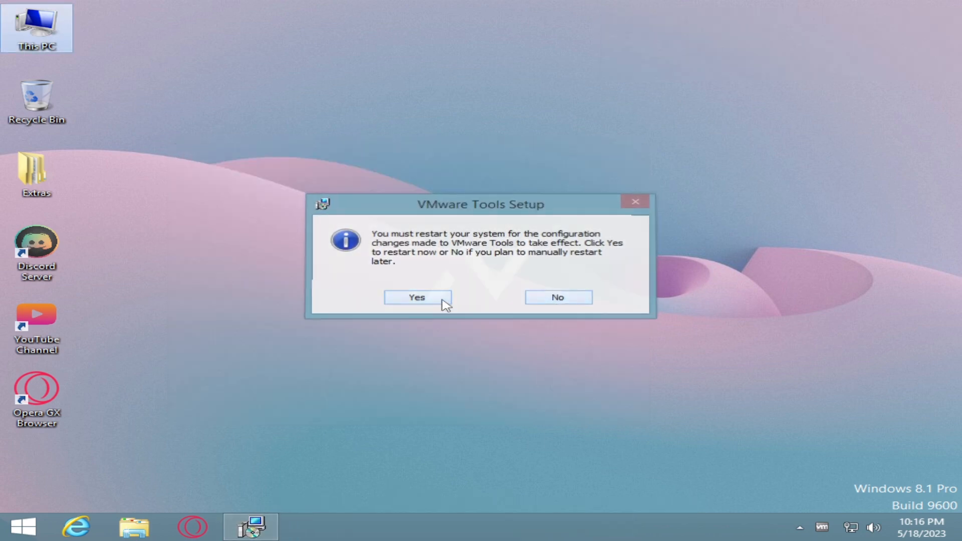
pyautogui.click(416, 297)
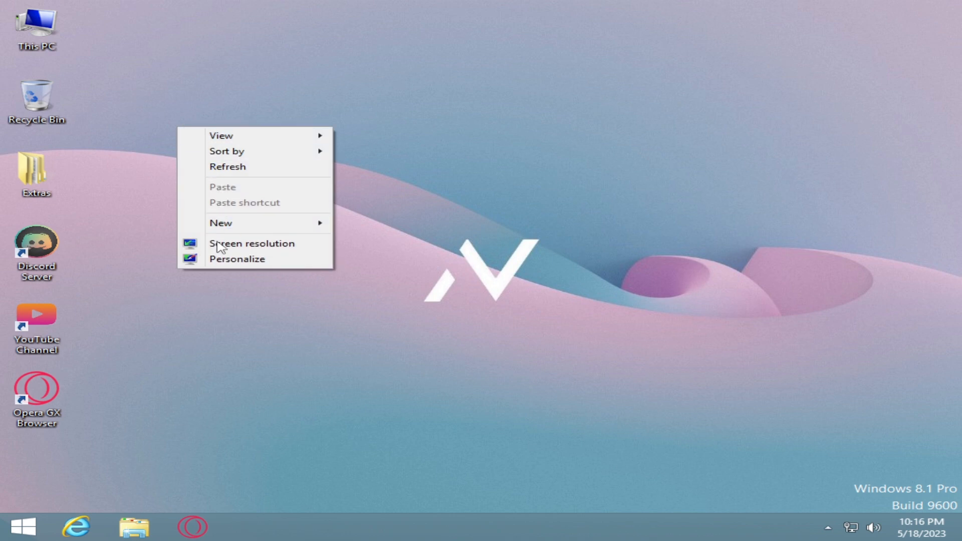
# Set the screen resolution to the highest setting and accept the sign-out prompt.
pyautogui.click(252, 243)
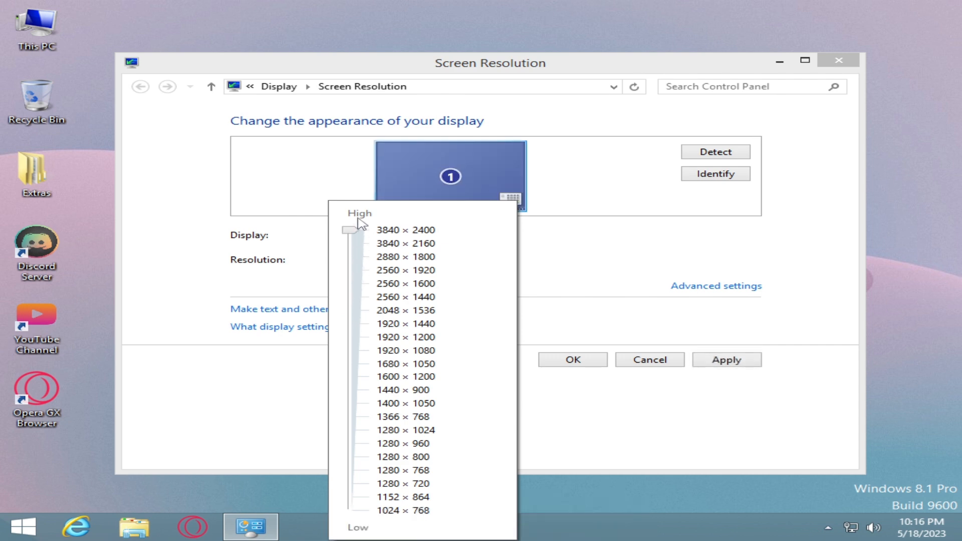
pyautogui.click(405, 244)
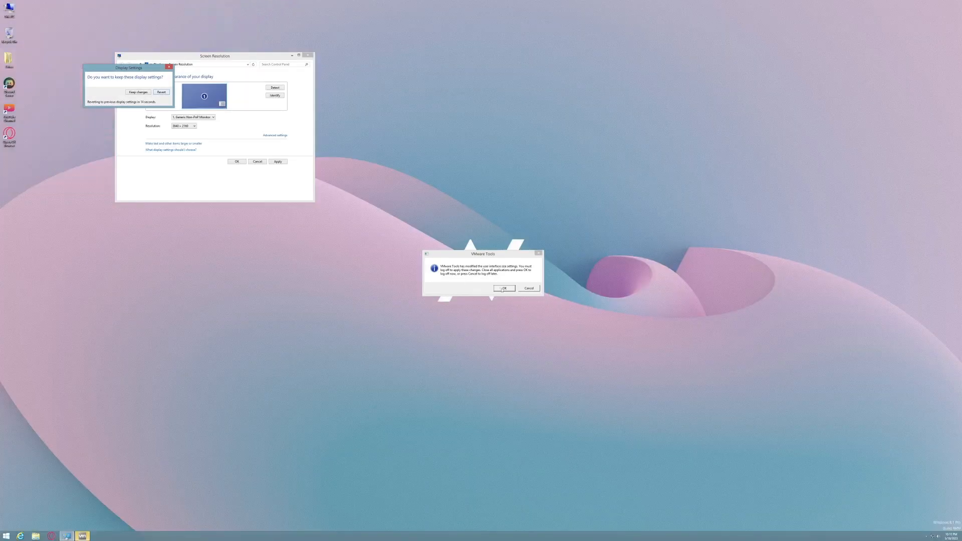
pyautogui.click(504, 289)
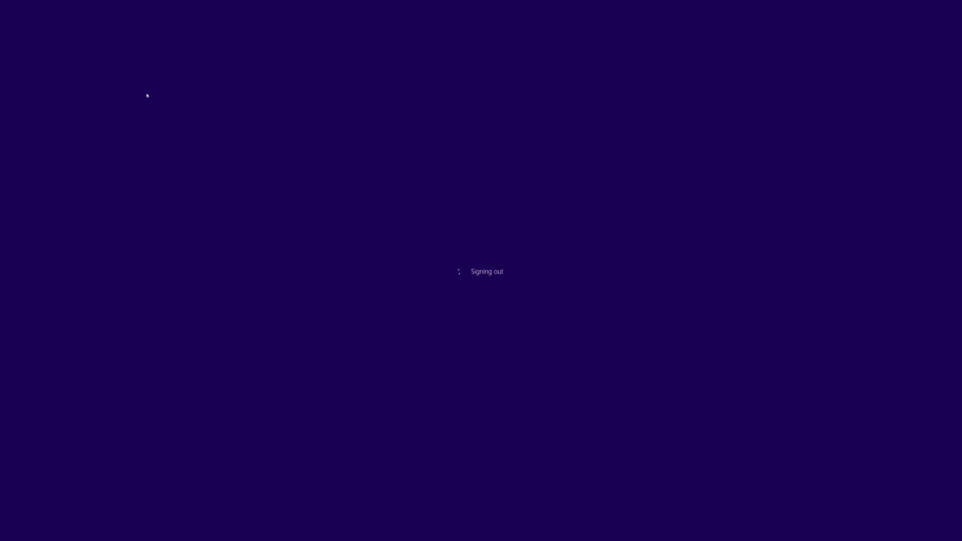